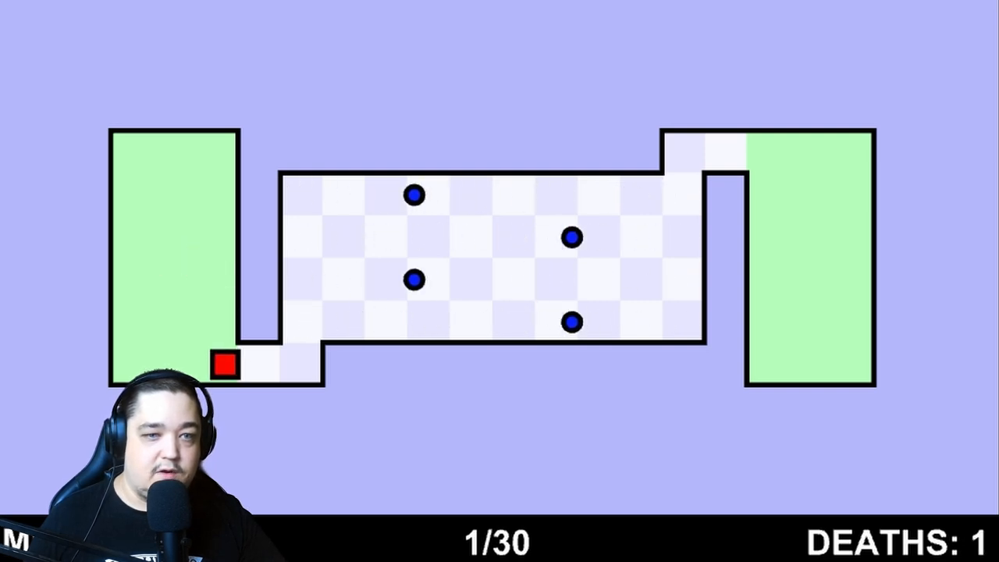
- Move the red square right through level 1's dotted corridor into the green goal zone
{"action": "key", "text": "right"}
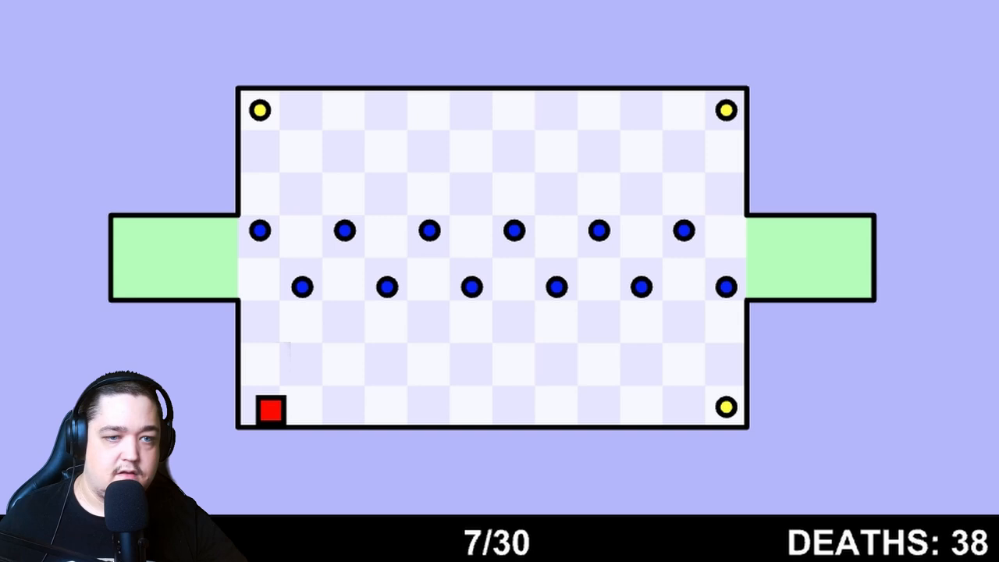
- Slide the red square out of the start zone and along the bottom row toward the bottom-right coin
{"action": "key", "text": "up"}
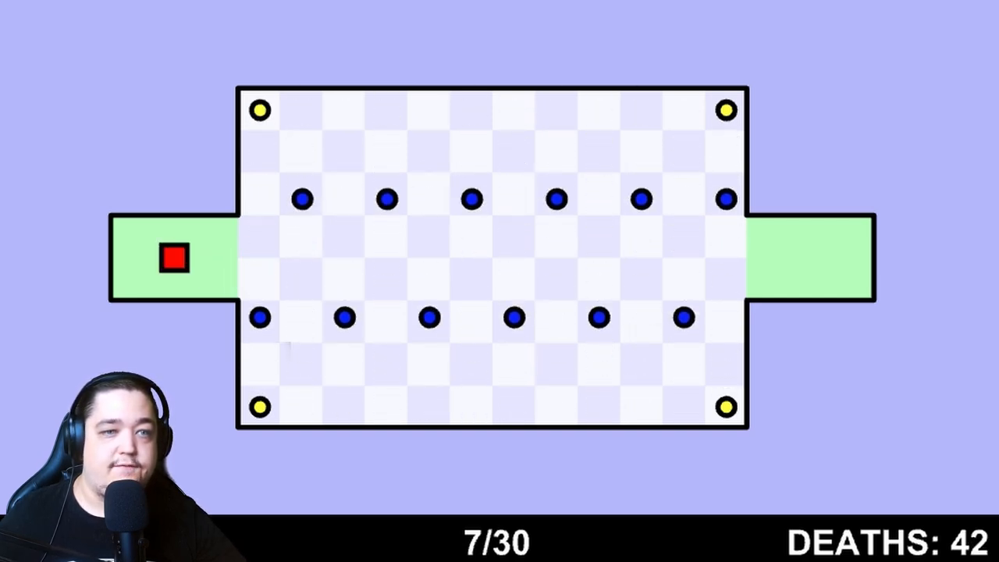
{"action": "key", "text": "Right"}
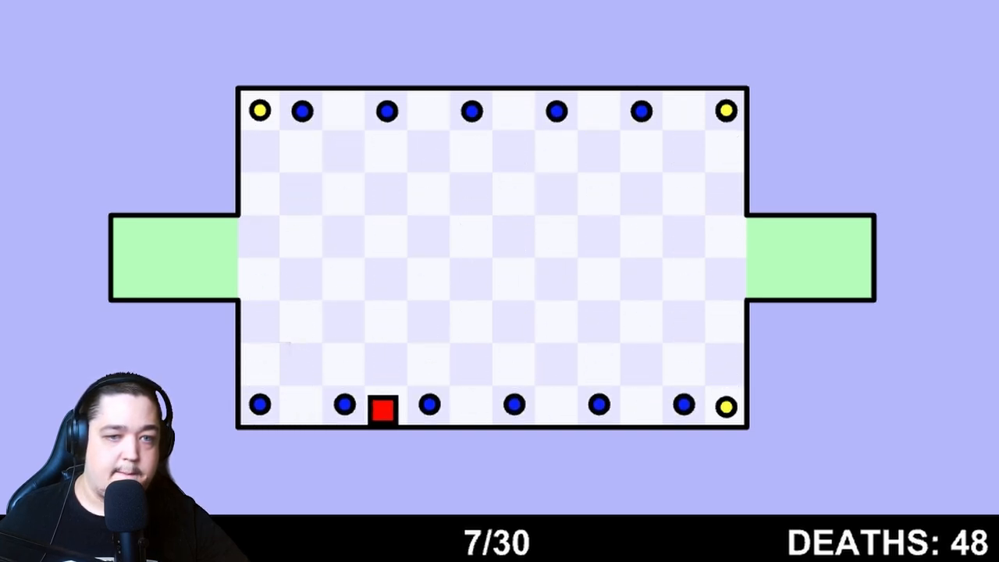
{"action": "key", "text": "Right"}
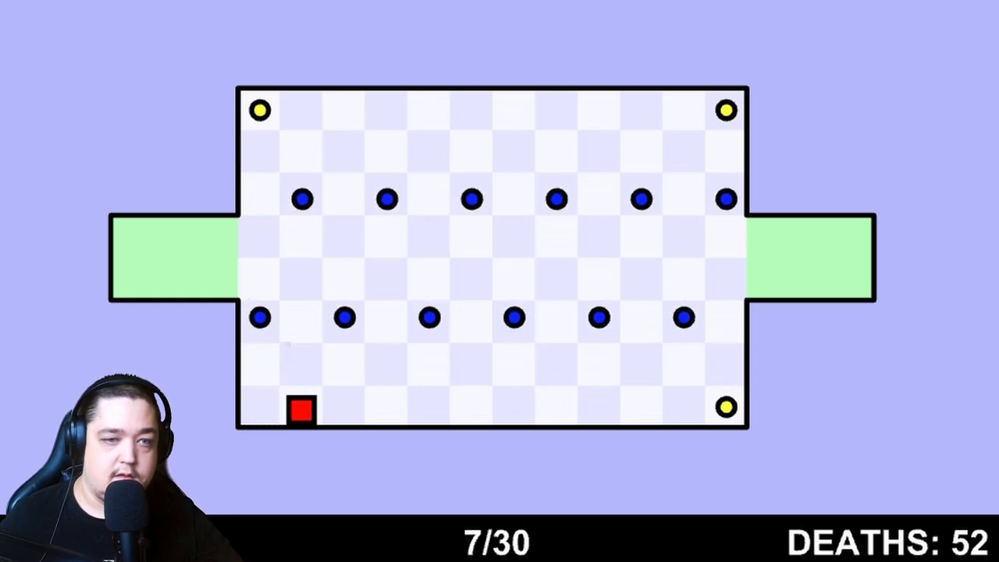
{"action": "key", "text": "Right"}
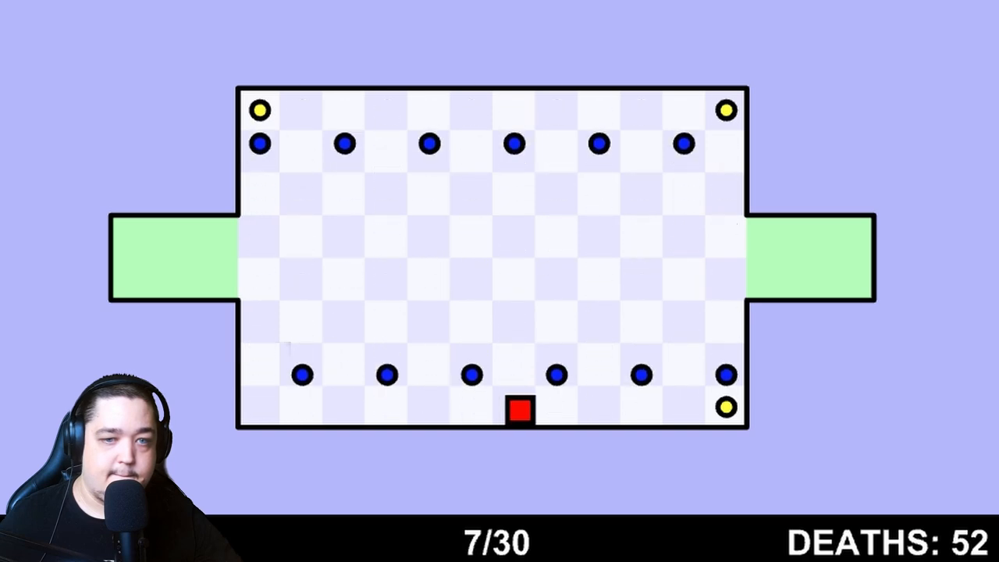
{"action": "key", "text": "Right"}
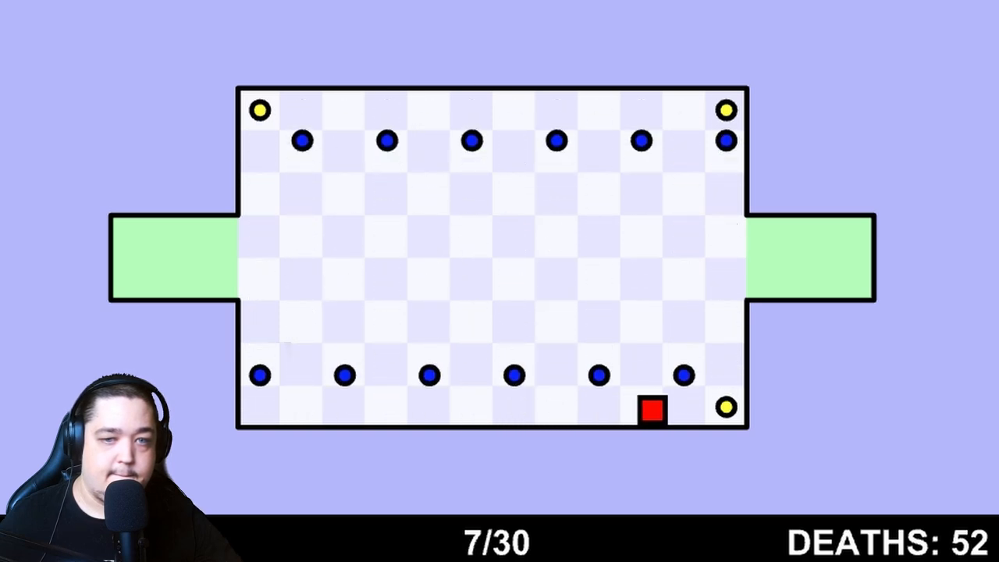